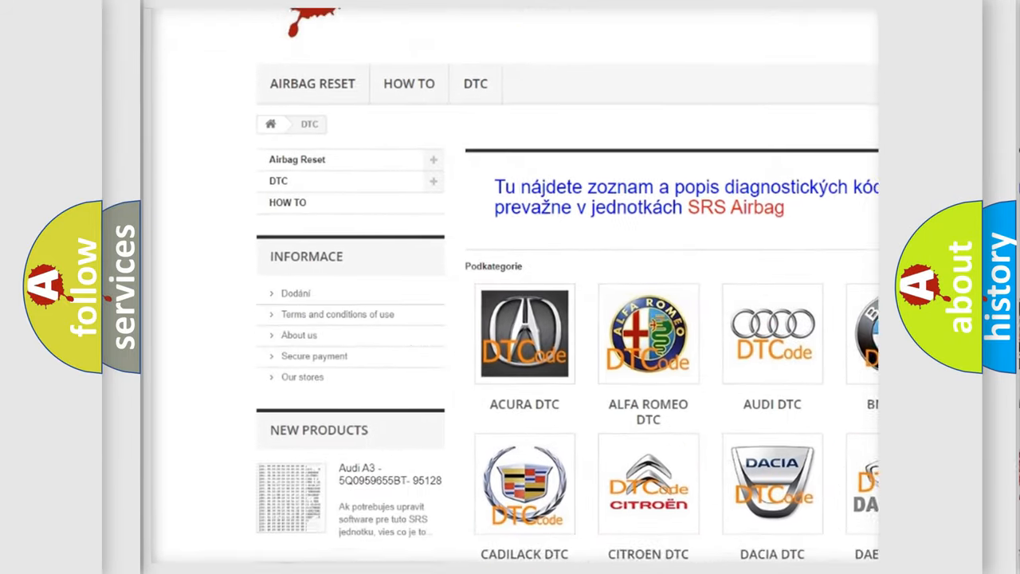
Scroll past the car-brand logos on airbagreset.sk to the list of DTC fault codes.
scroll(down, 3)
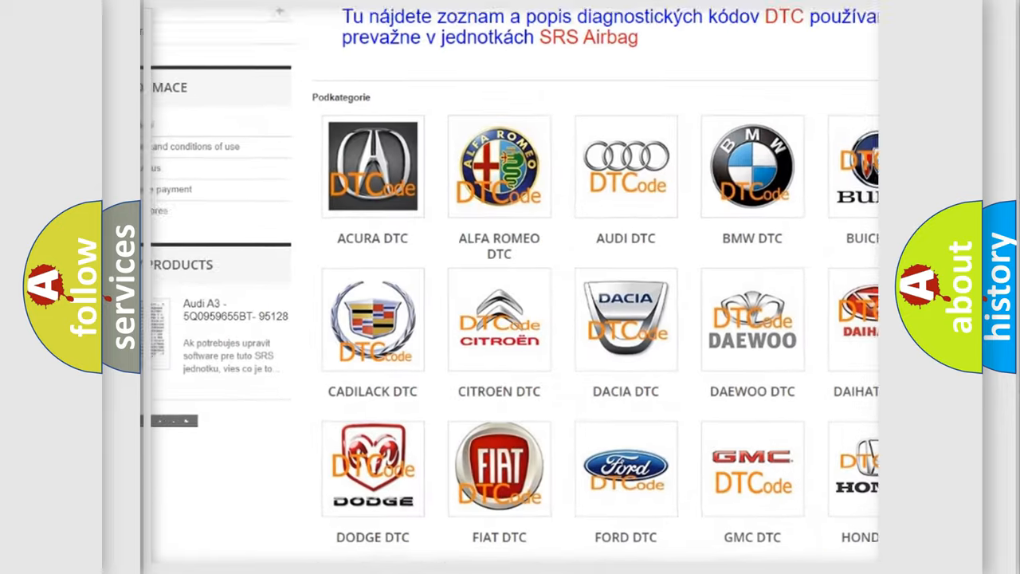
scroll(down, 3)
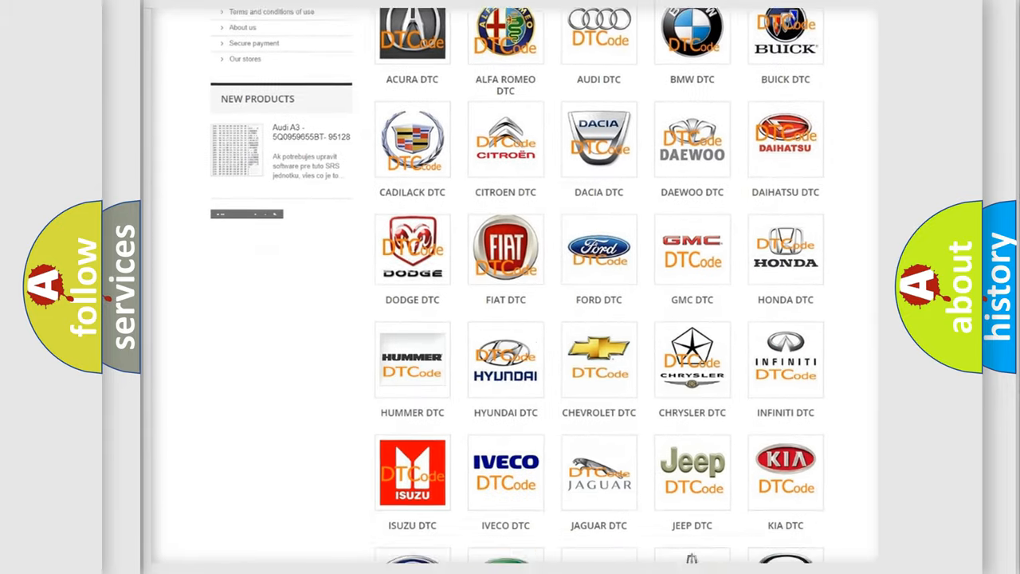
scroll(down, 3)
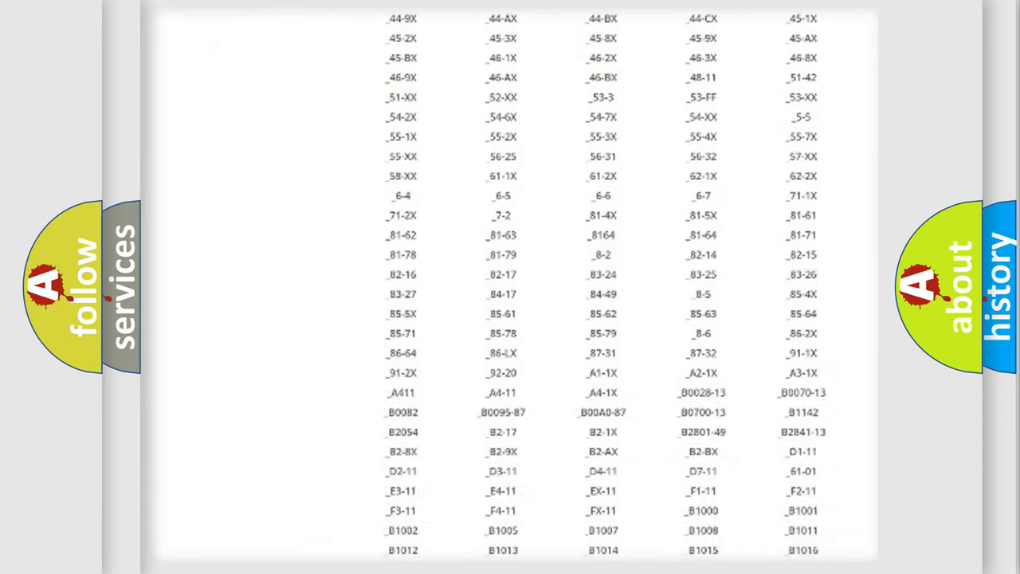
scroll(down, 3)
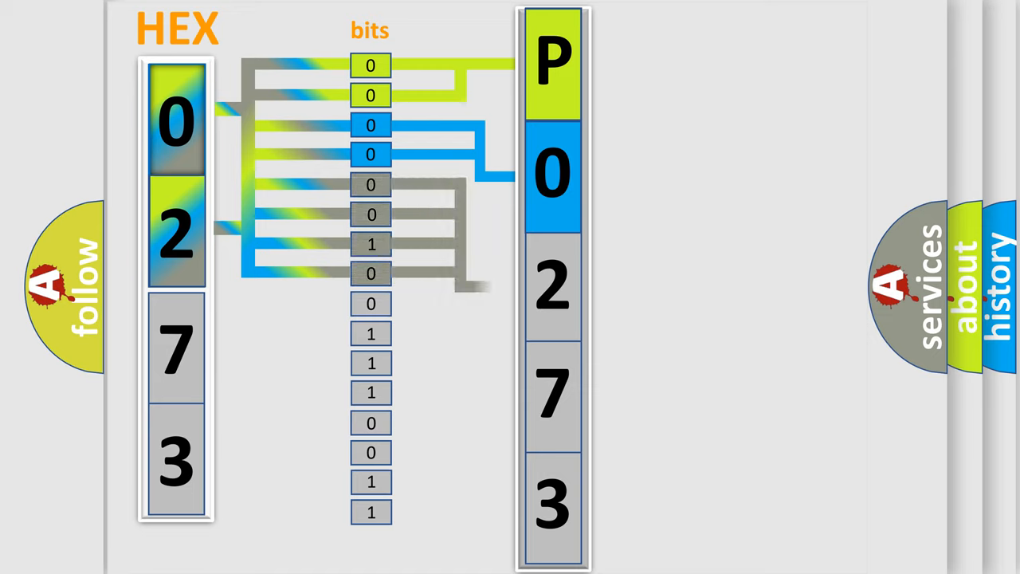
Reveal the table mapping 4-bit binary groups 0000–1111 to hex digits 0–F beside P0273.
click(553, 287)
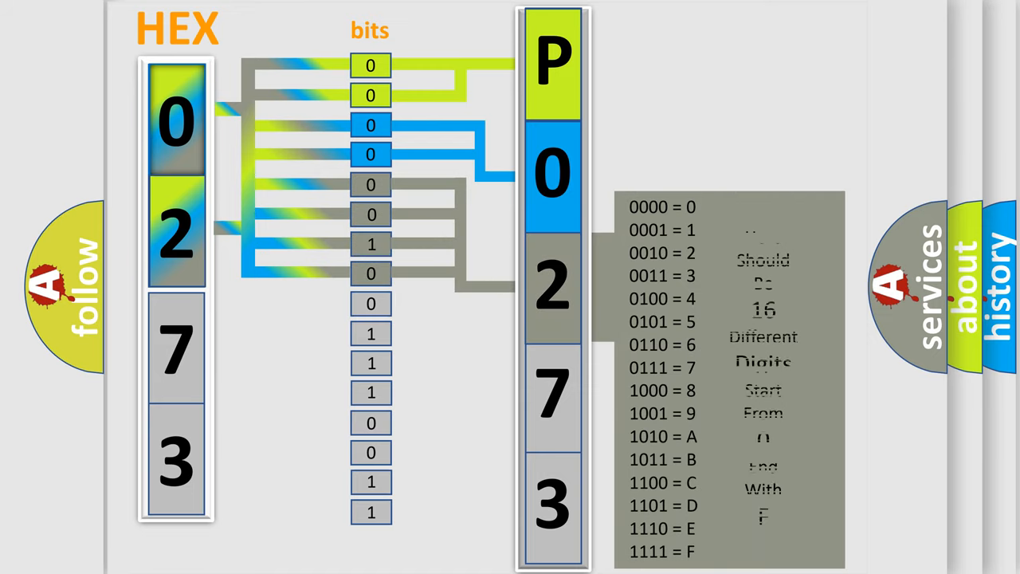